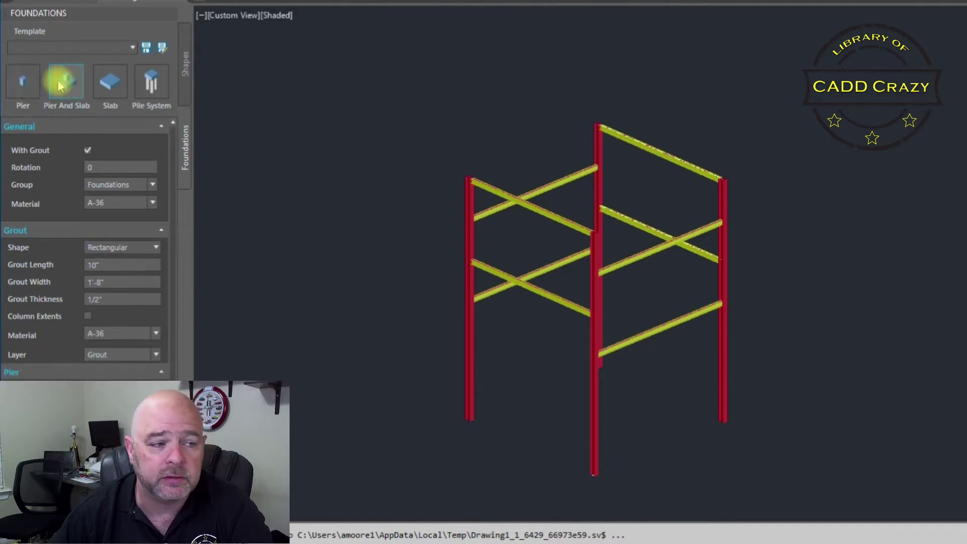
- Choose the Pier And Slab type with grout included, kept in the Foundations group
{"action": "left_click", "coordinate": [151, 83]}
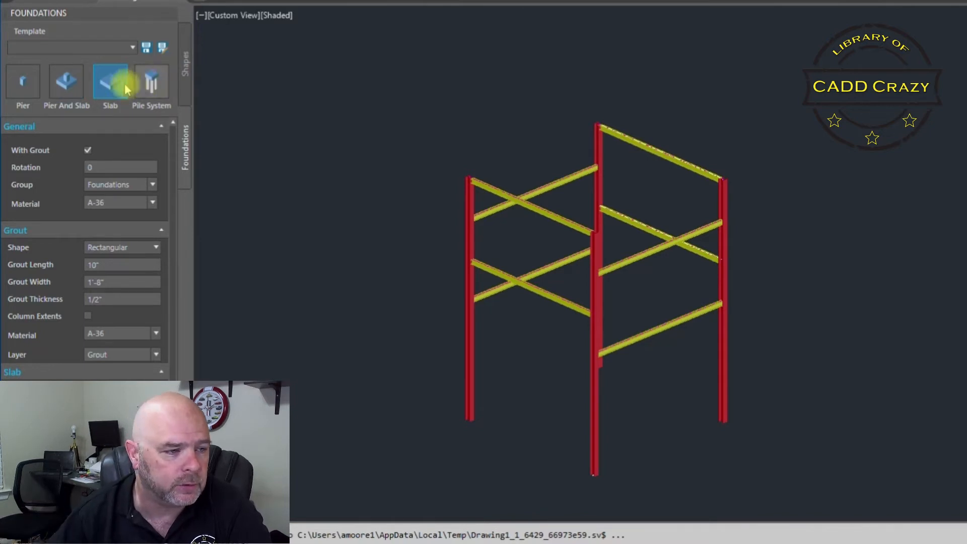
{"action": "left_click", "coordinate": [66, 84]}
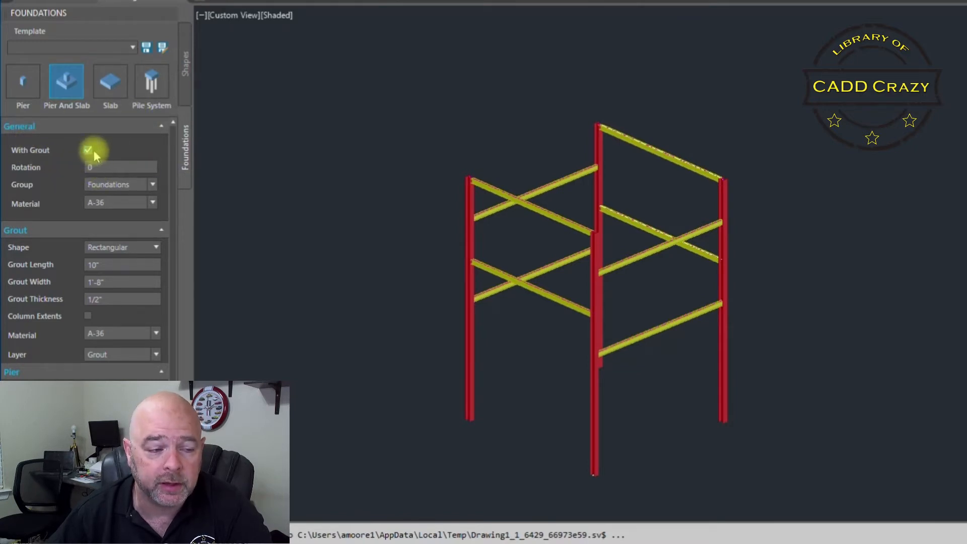
{"action": "left_click", "coordinate": [120, 167]}
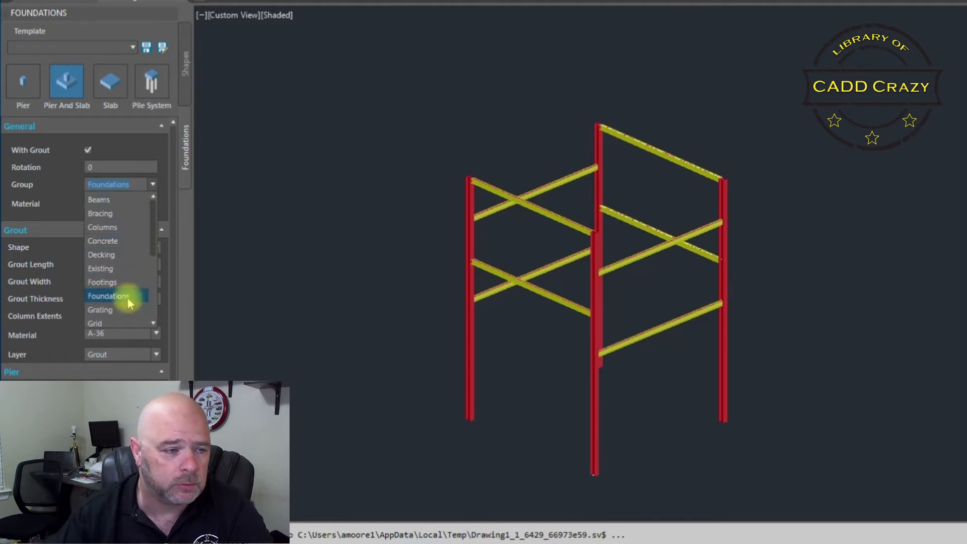
{"action": "left_click", "coordinate": [109, 296]}
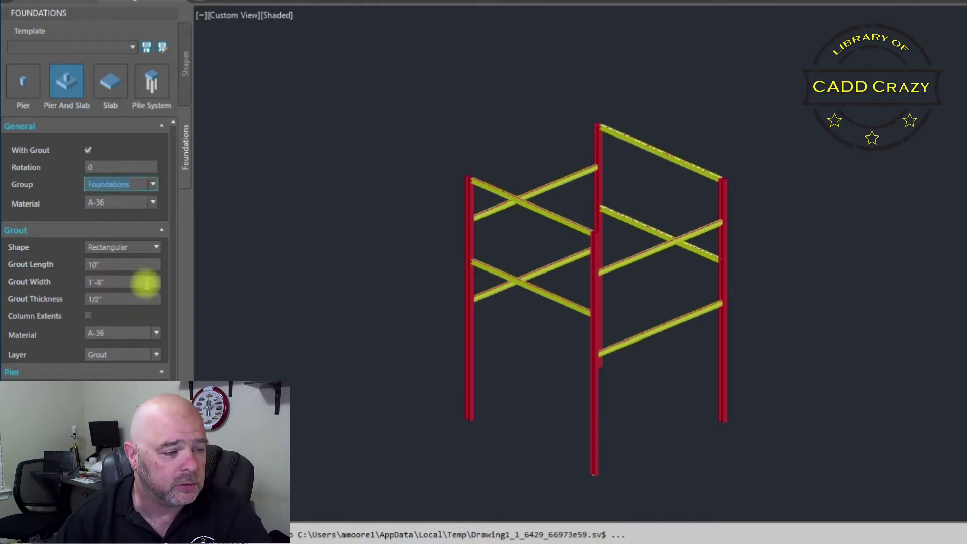
- In the Grout section, set grout width to 1'-6" alongside 10" length
{"action": "left_click", "coordinate": [153, 202]}
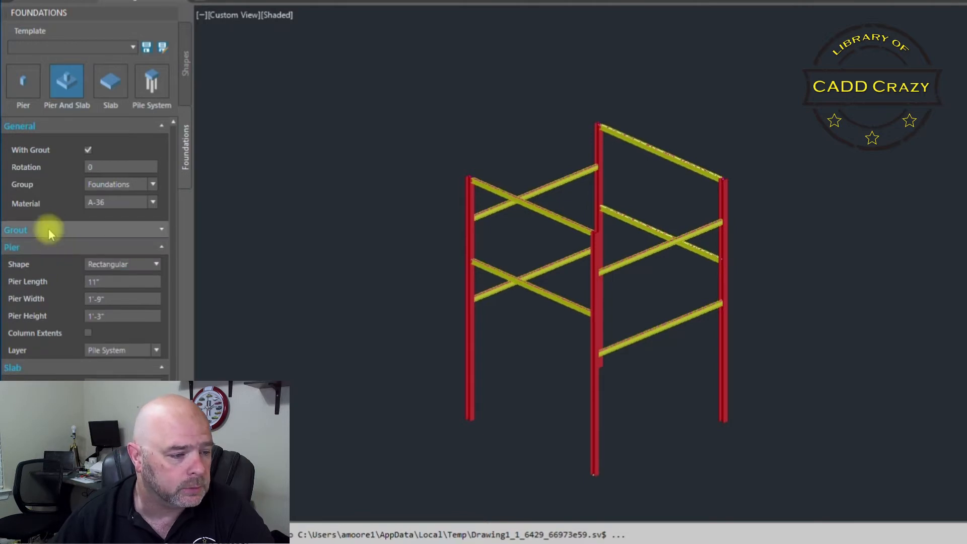
{"action": "left_click", "coordinate": [45, 229]}
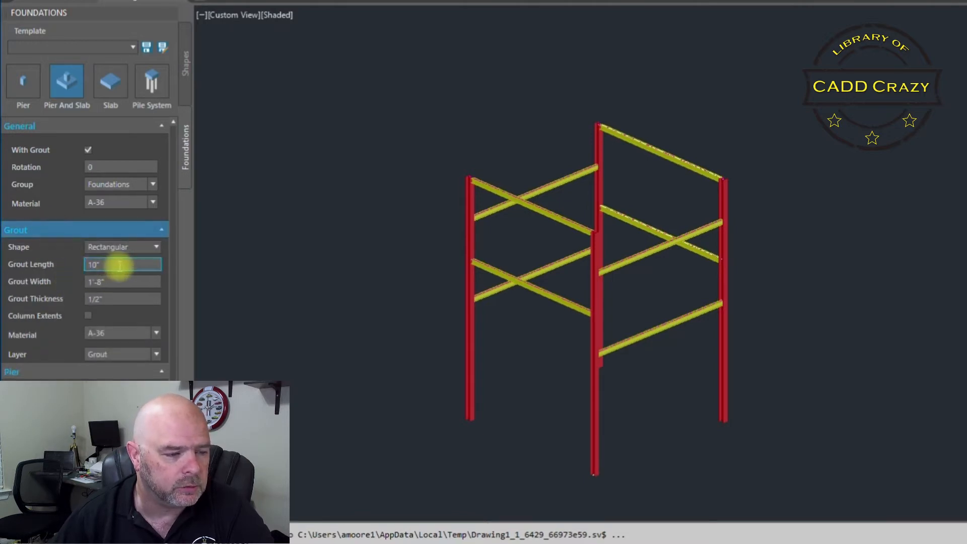
{"action": "left_click", "coordinate": [123, 282]}
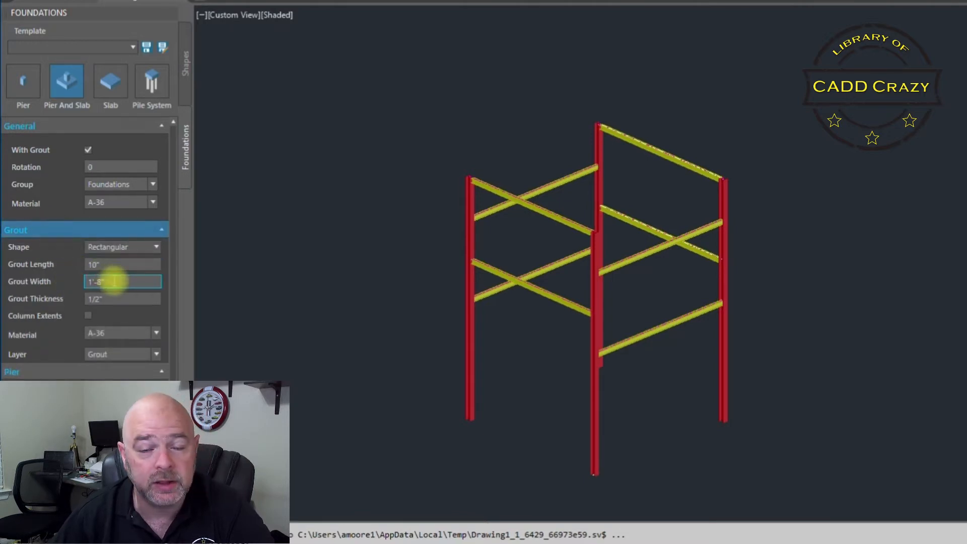
{"action": "left_click", "coordinate": [122, 298]}
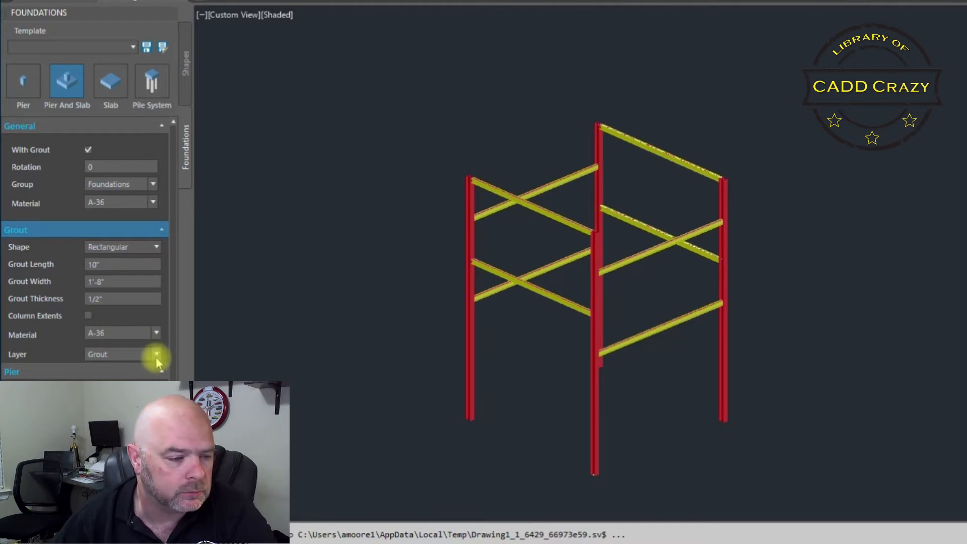
- Review pier shape and length, then move the pier from Pile System to the Pier layer
{"action": "scroll", "scroll_direction": "down", "scroll_amount": 3}
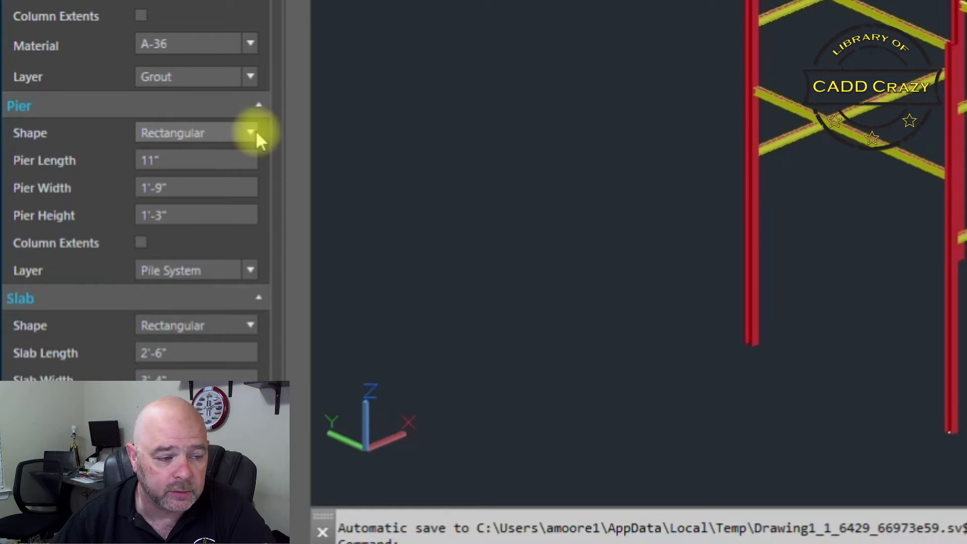
{"action": "left_click", "coordinate": [196, 160]}
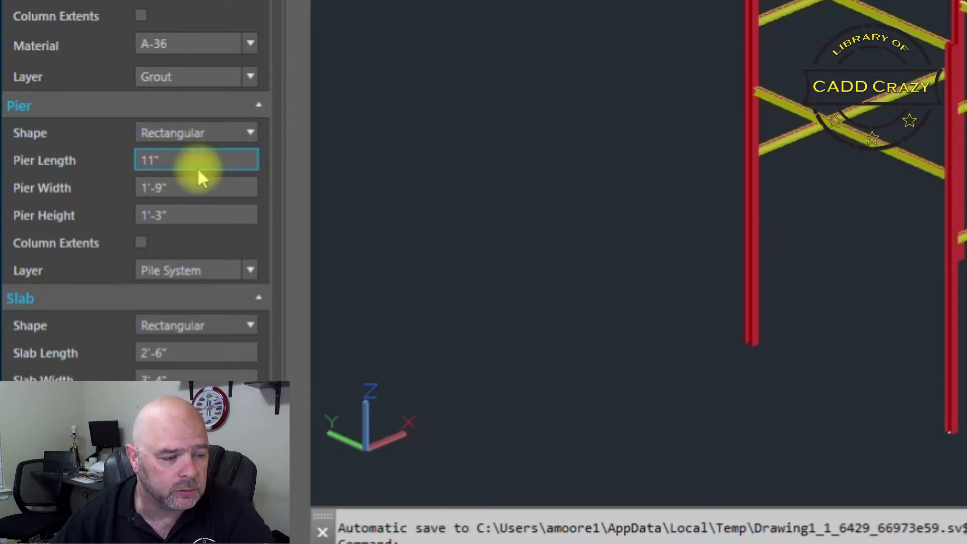
{"action": "left_click", "coordinate": [195, 215]}
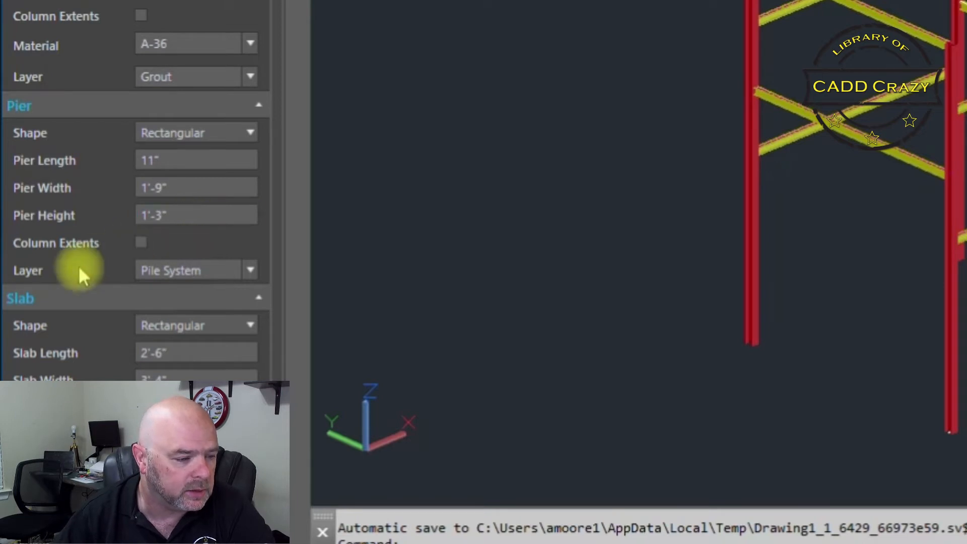
{"action": "mouse_move", "coordinate": [256, 282]}
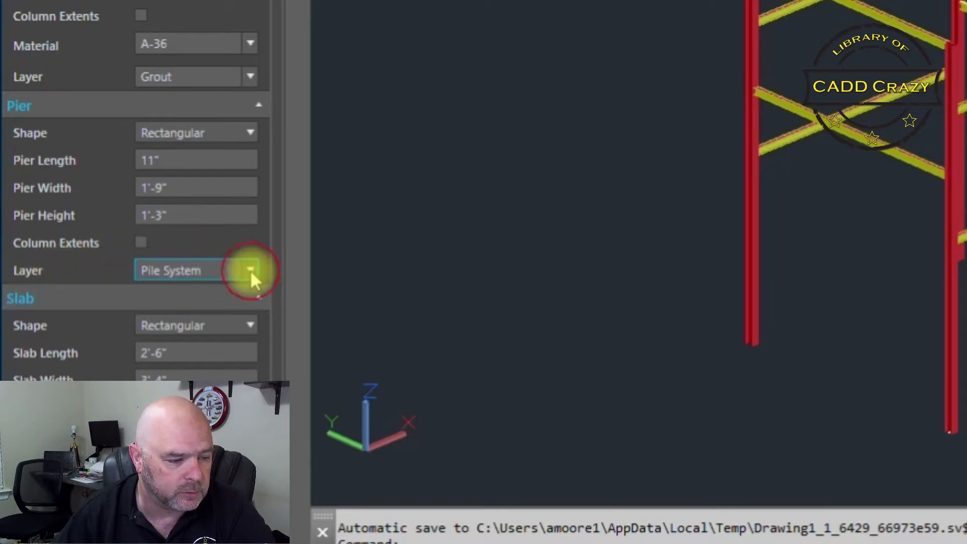
{"action": "left_click", "coordinate": [249, 270]}
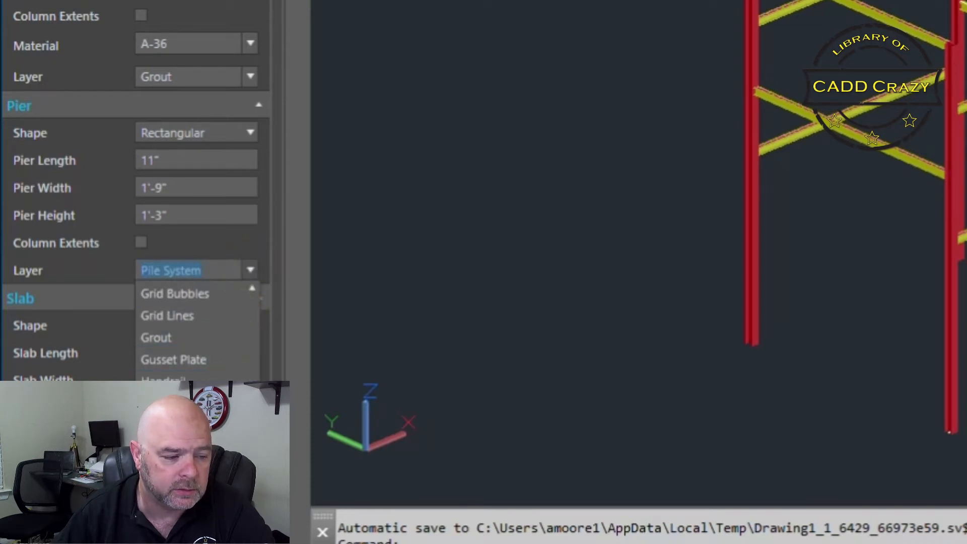
{"action": "left_click", "coordinate": [171, 269]}
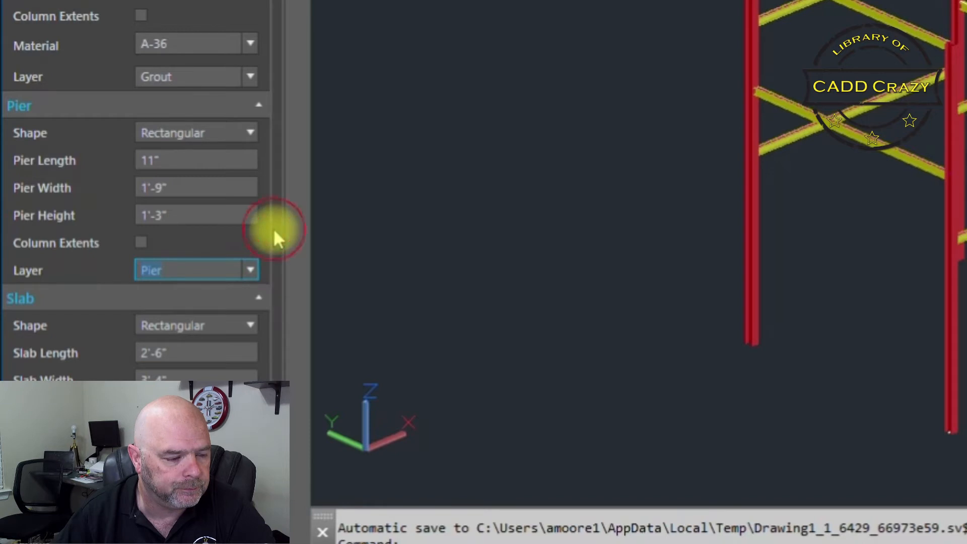
- Review slab length and move the slab from Pile System to the Slab layer
{"action": "scroll", "scroll_direction": "down", "scroll_amount": 3}
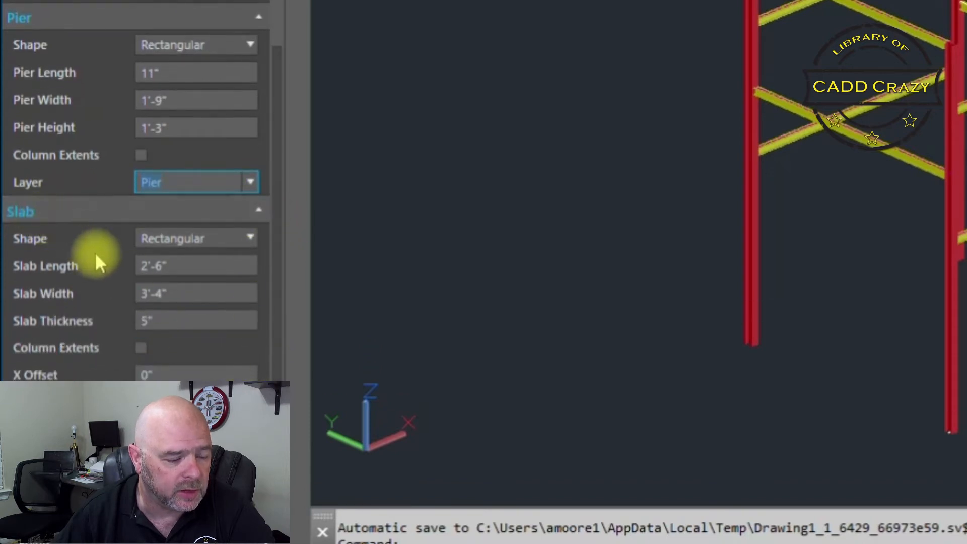
{"action": "mouse_move", "coordinate": [119, 259]}
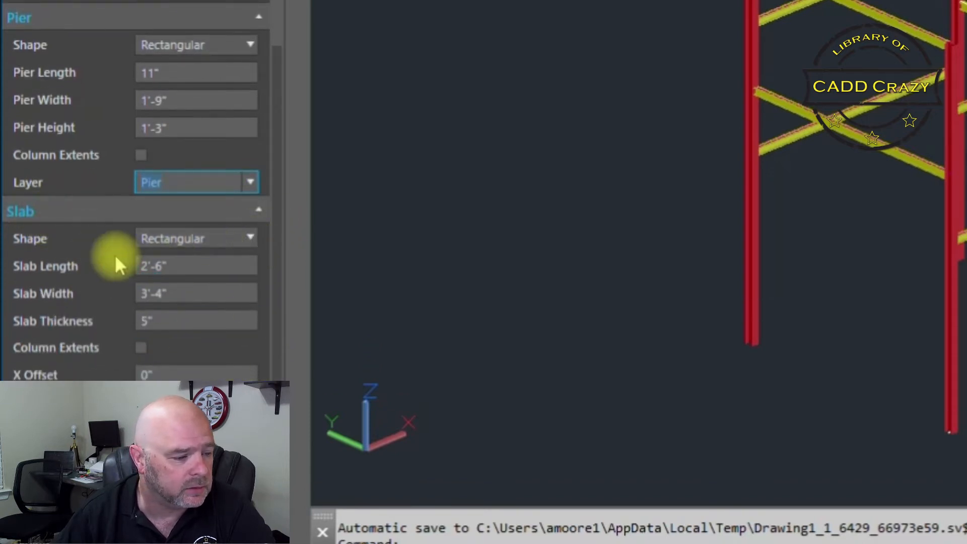
{"action": "left_click", "coordinate": [196, 320]}
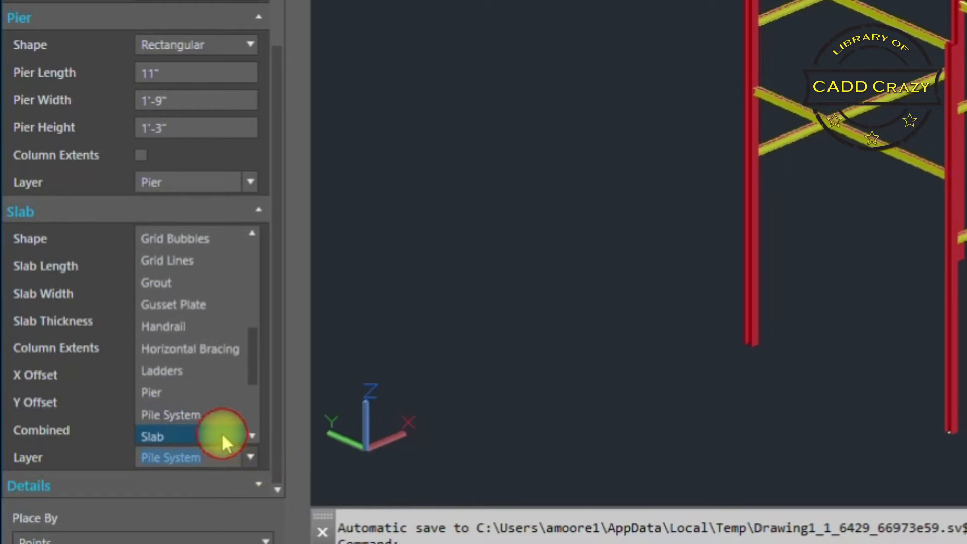
{"action": "left_click", "coordinate": [153, 435]}
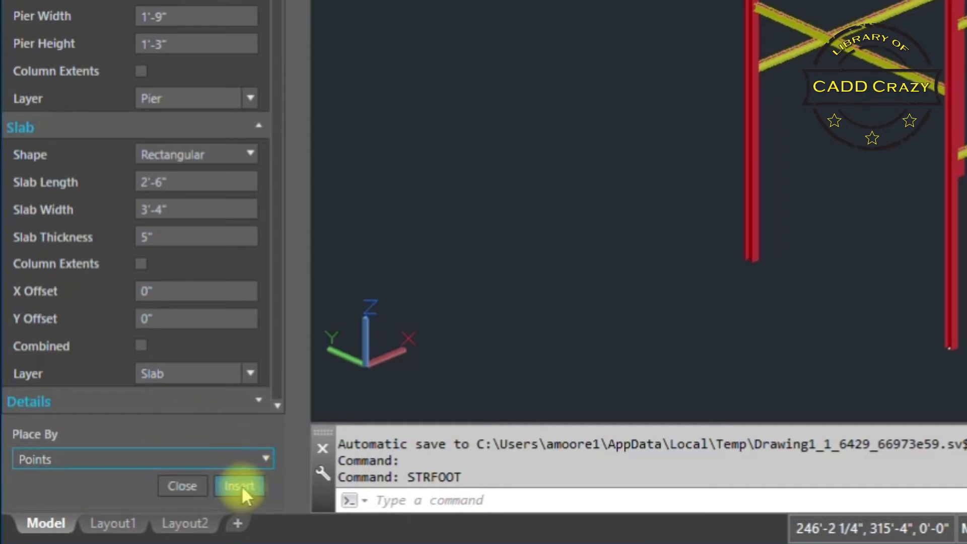
- Switch to 2D Wireframe and place the pier-and-slab foundation at a column base point
{"action": "left_click", "coordinate": [239, 486]}
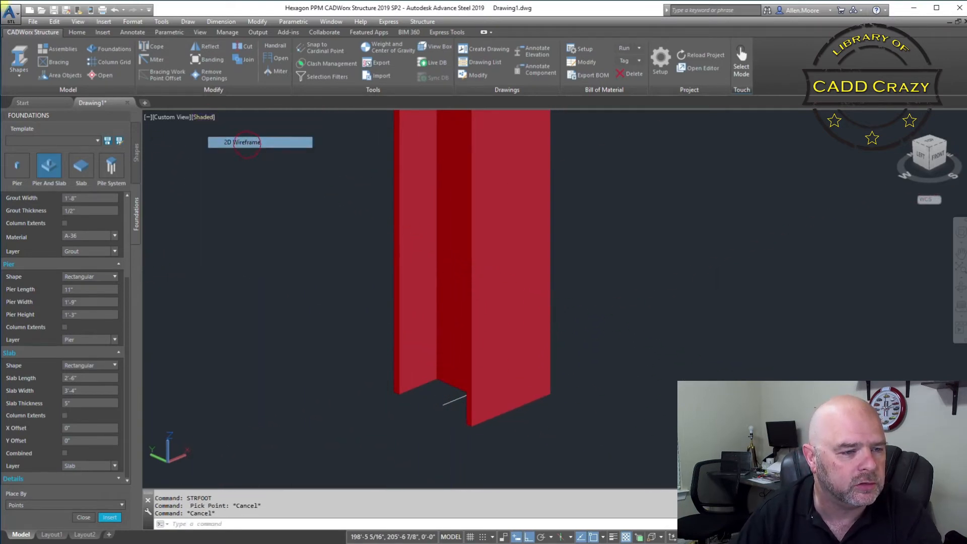
{"action": "left_click", "coordinate": [247, 143]}
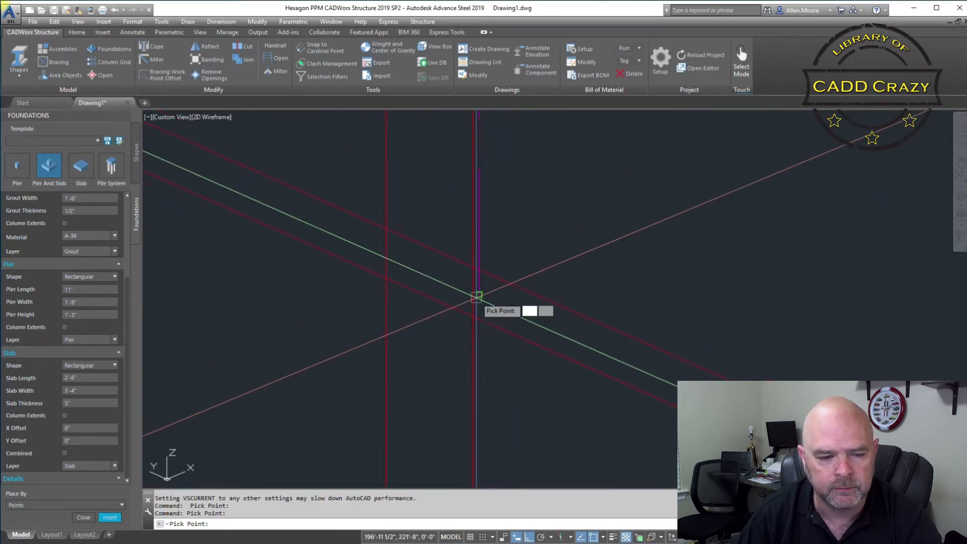
{"action": "left_click", "coordinate": [475, 296]}
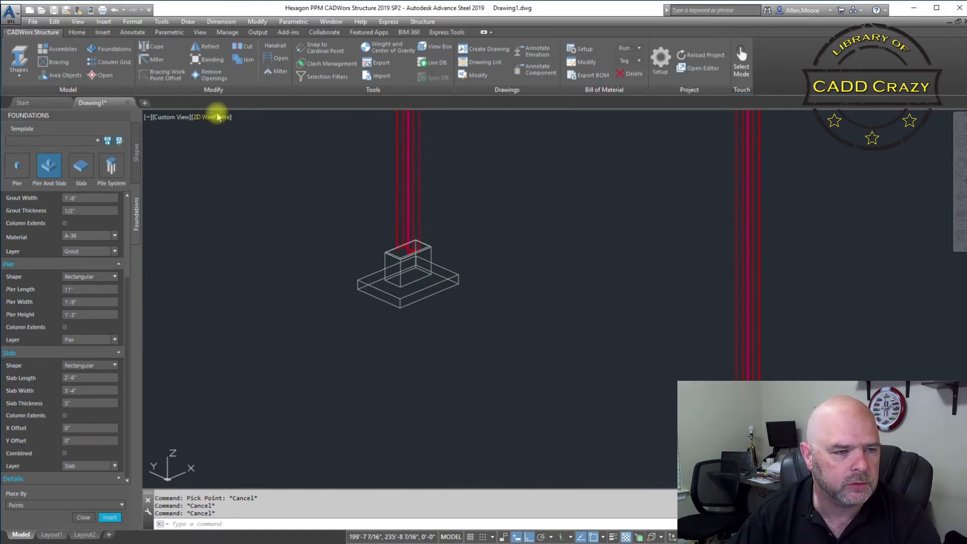
- Set the viewport visual style to Shaded to show frame and foundations as solids
{"action": "left_click", "coordinate": [211, 116]}
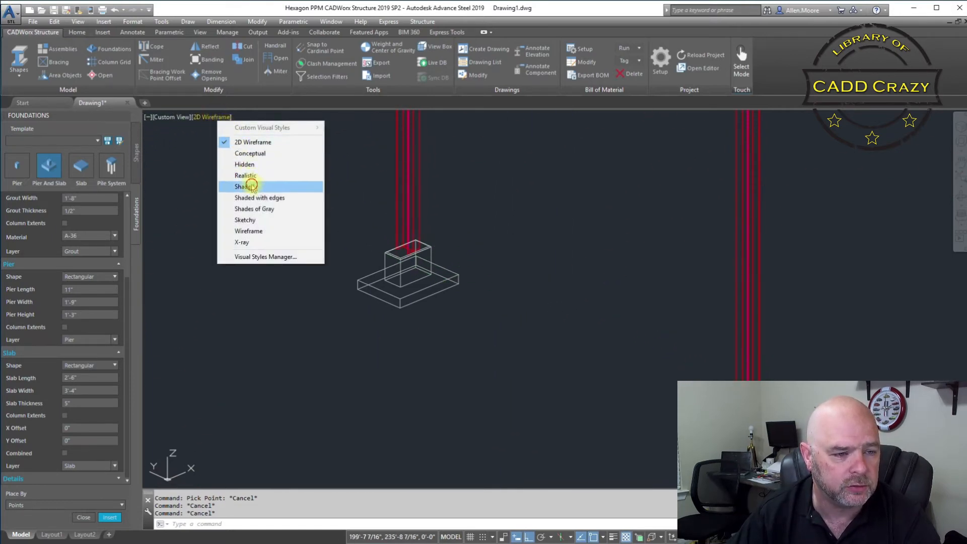
{"action": "left_click", "coordinate": [245, 186]}
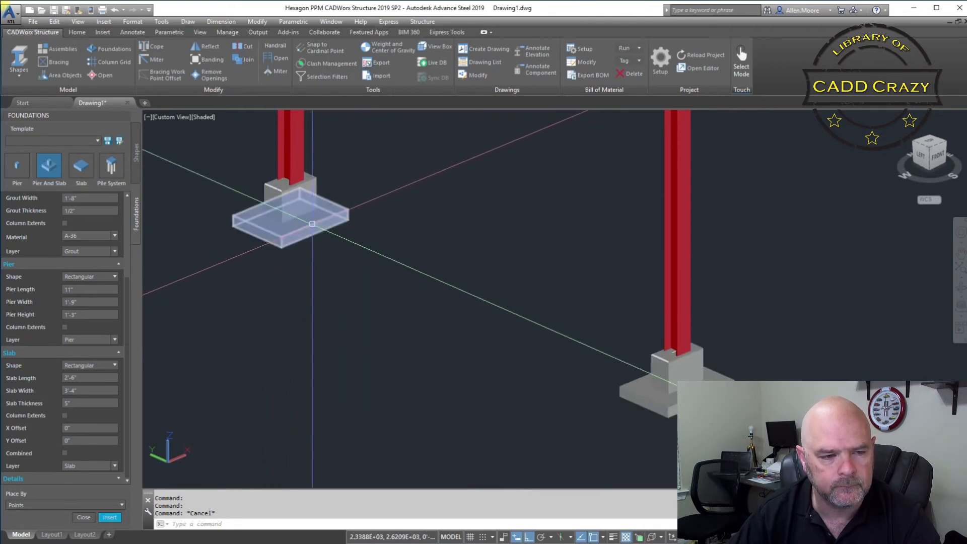
- Select the placed foundations and apply a pier length of 18 (1'-6")
{"action": "left_click", "coordinate": [288, 214]}
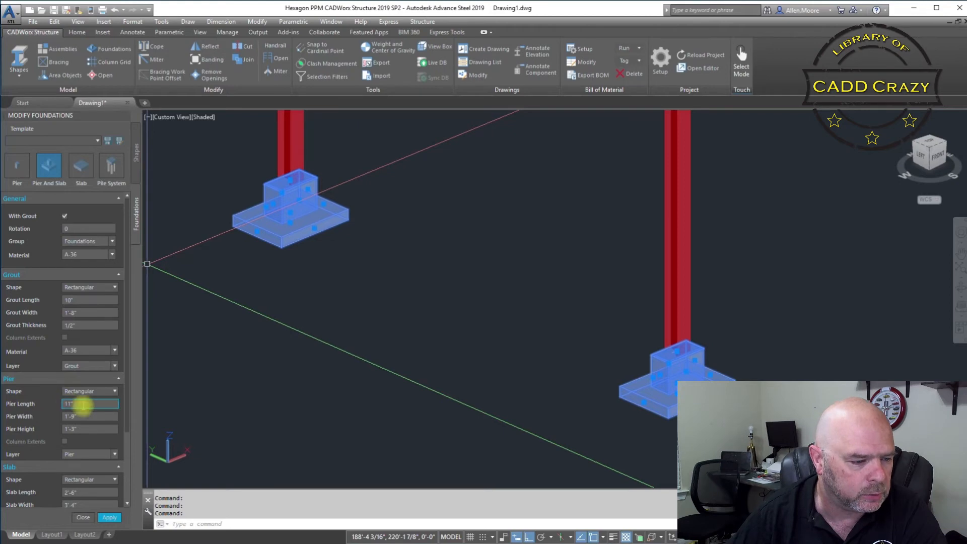
{"action": "left_click", "coordinate": [88, 417]}
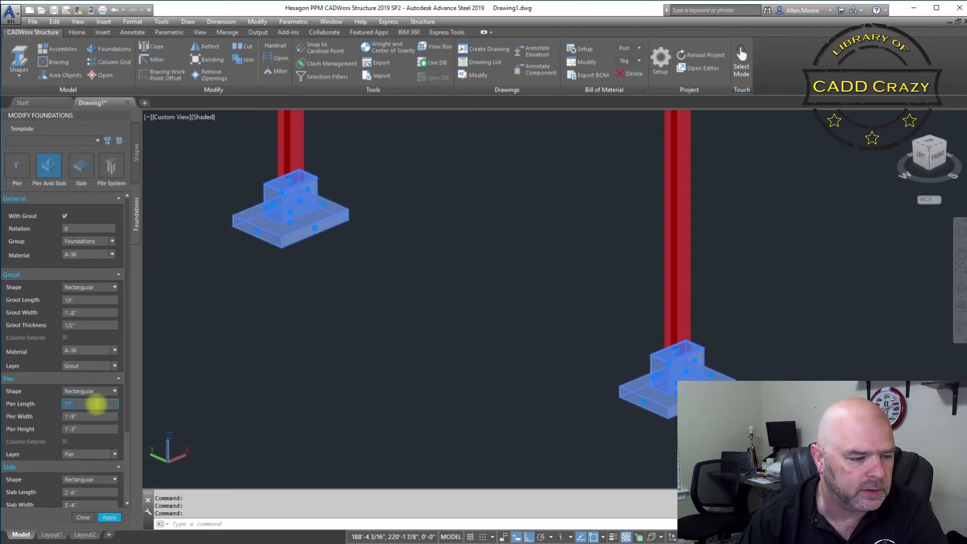
{"action": "type", "text": "18"}
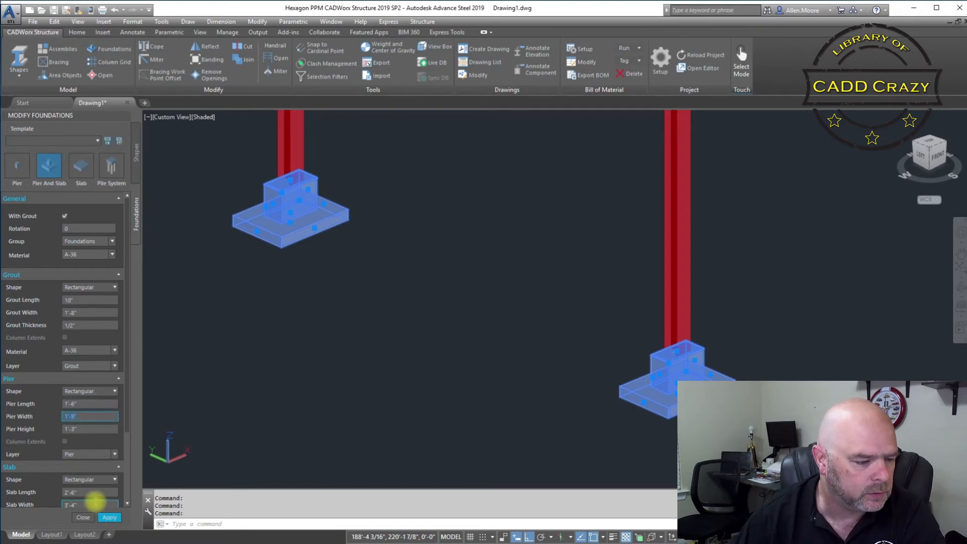
{"action": "left_click", "coordinate": [109, 518]}
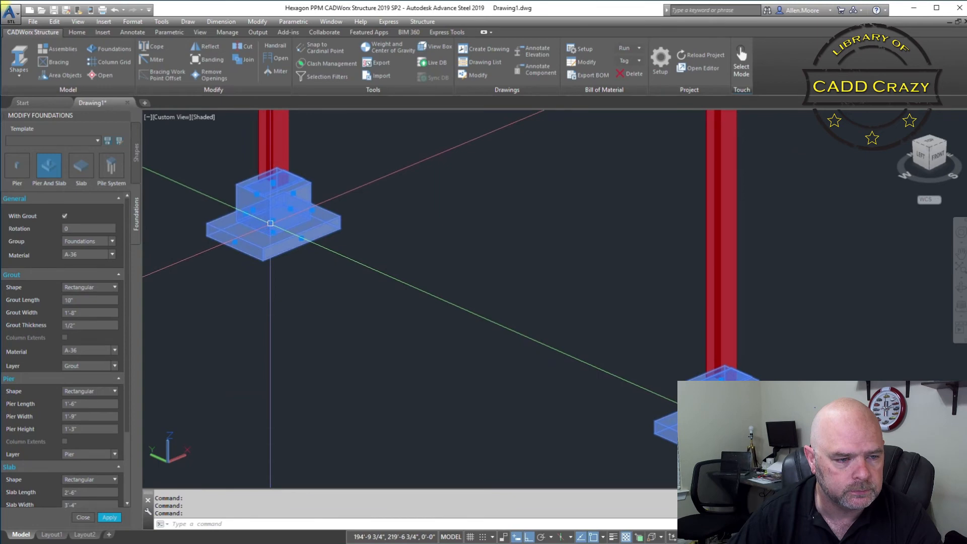
- Set grout length to 1'-5" in Modify Foundations and apply it
{"action": "left_click", "coordinate": [90, 300]}
{"action": "type", "text": "'-5"}
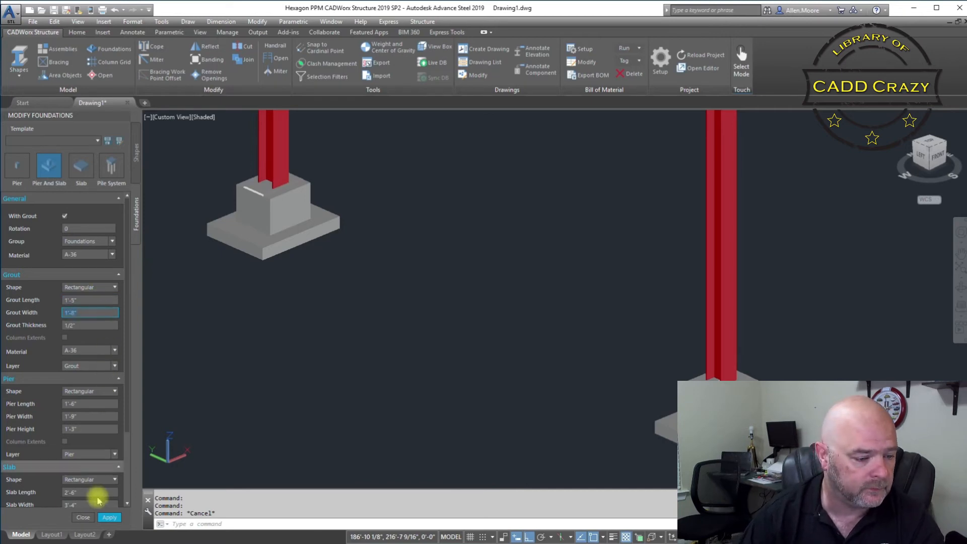
{"action": "left_click", "coordinate": [109, 517]}
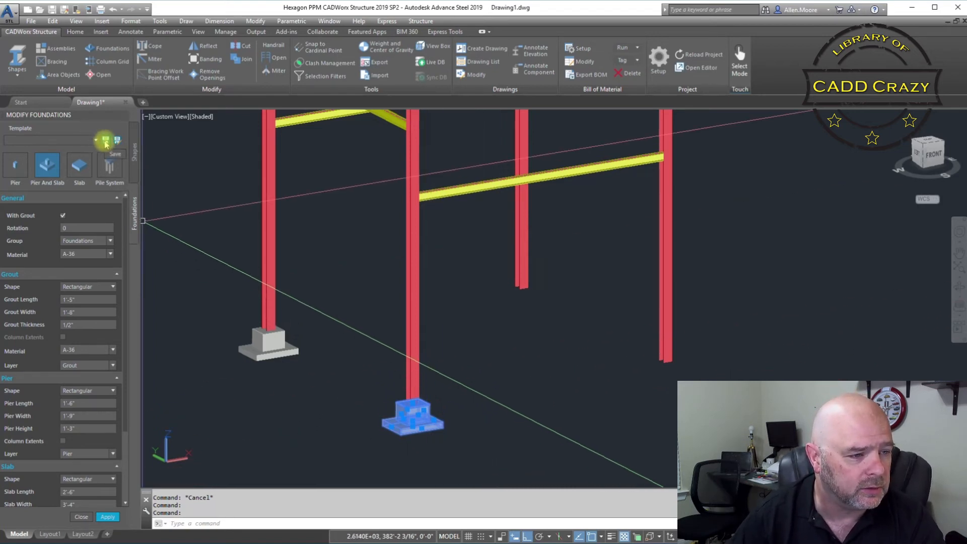
- Save the current foundation settings as a template named CC_Foundation
{"action": "left_click", "coordinate": [102, 140]}
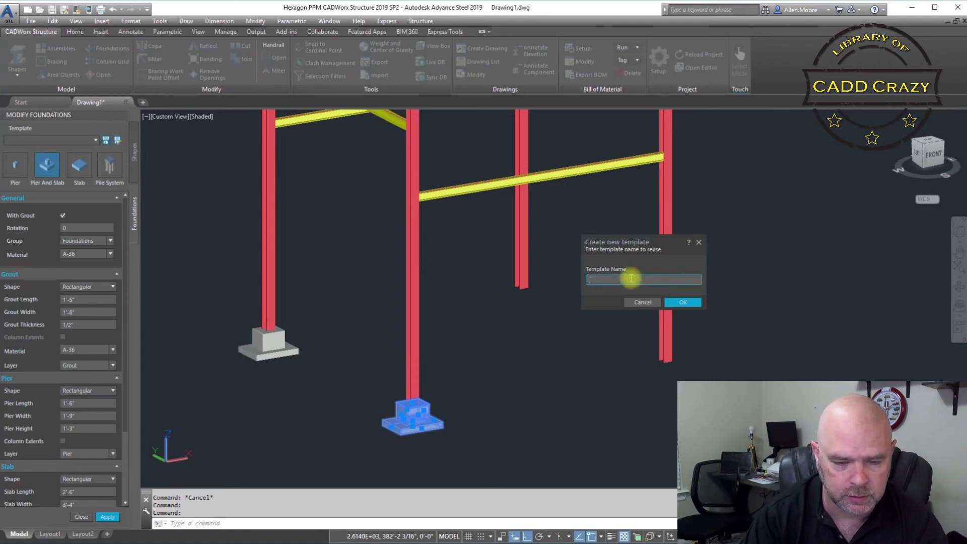
{"action": "type", "text": "CC_Foundation"}
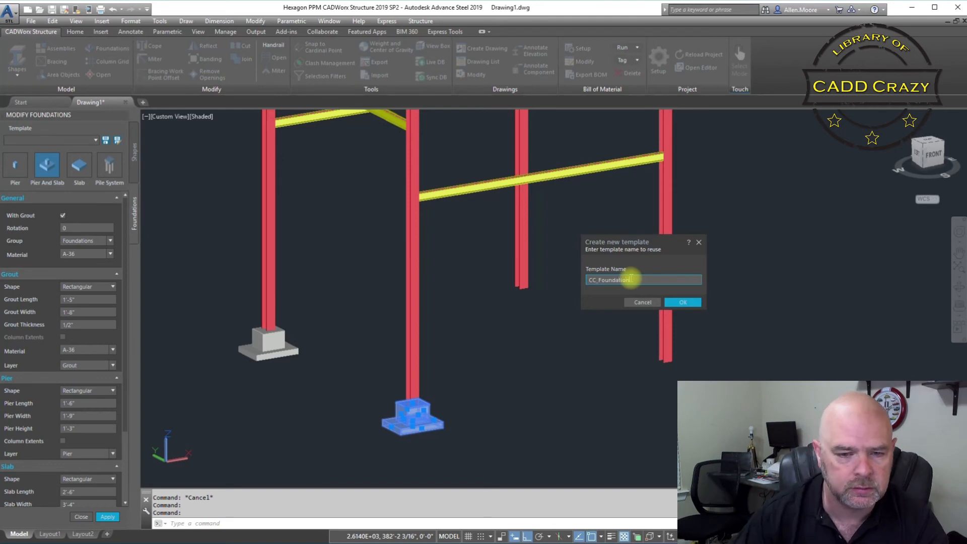
{"action": "left_click", "coordinate": [683, 302]}
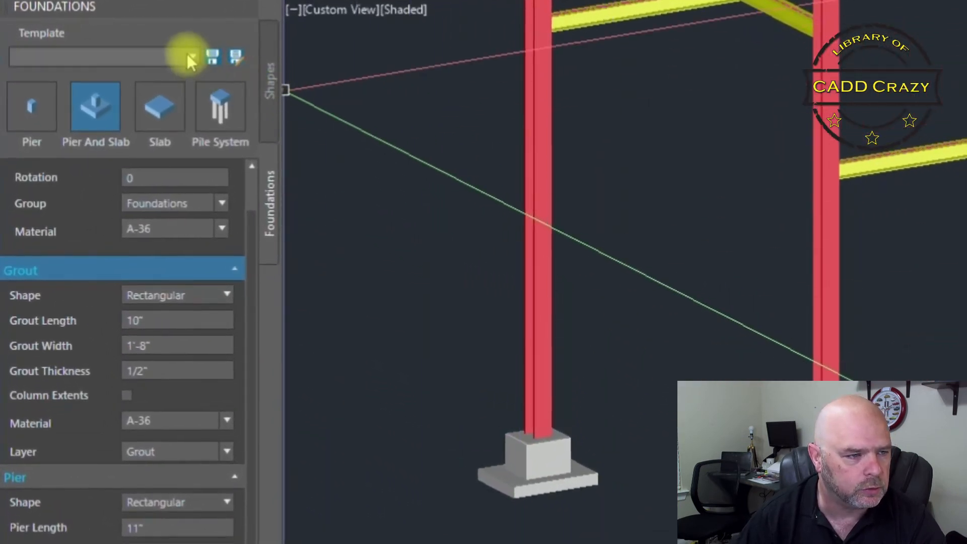
- Load the CC_Foundation template and insert its foundation beneath a column
{"action": "left_click", "coordinate": [191, 56]}
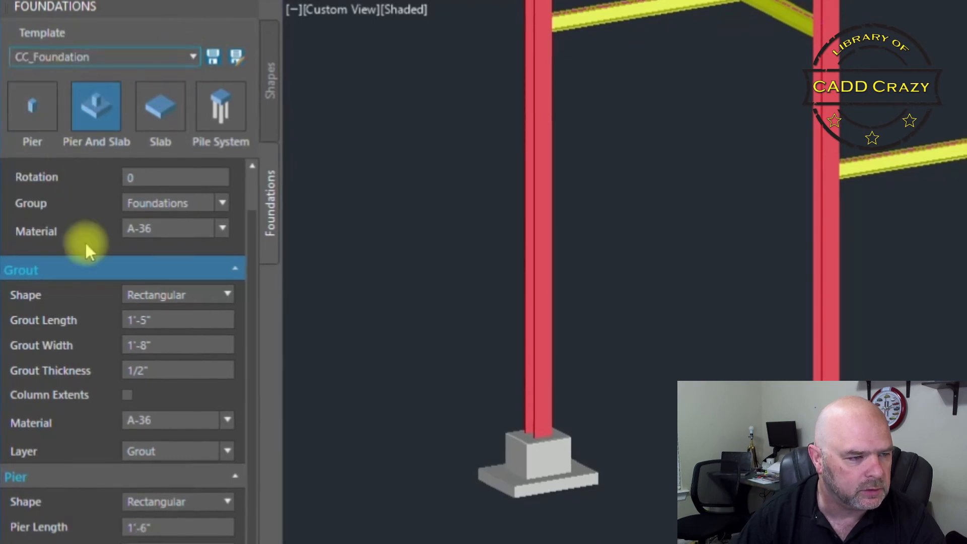
{"action": "mouse_move", "coordinate": [127, 439]}
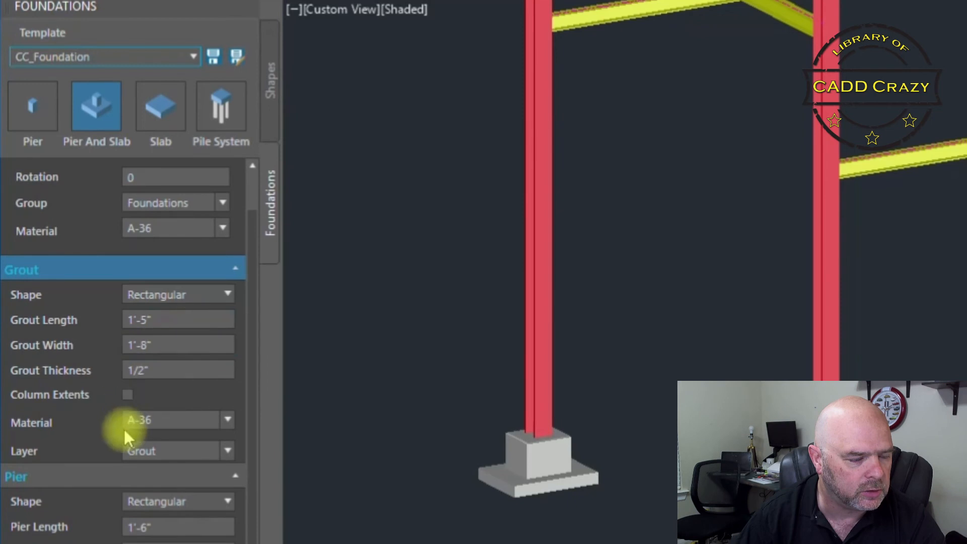
{"action": "mouse_move", "coordinate": [159, 504]}
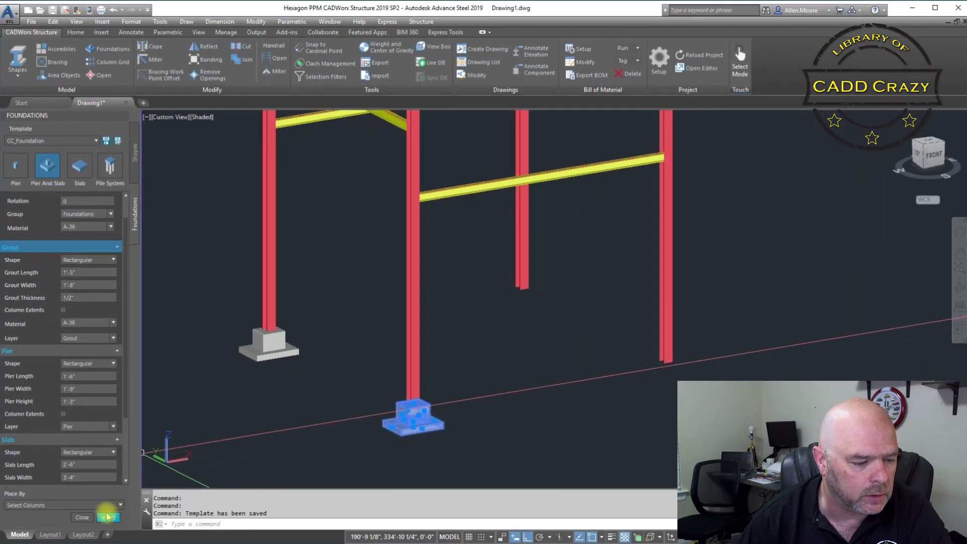
{"action": "left_click", "coordinate": [108, 517]}
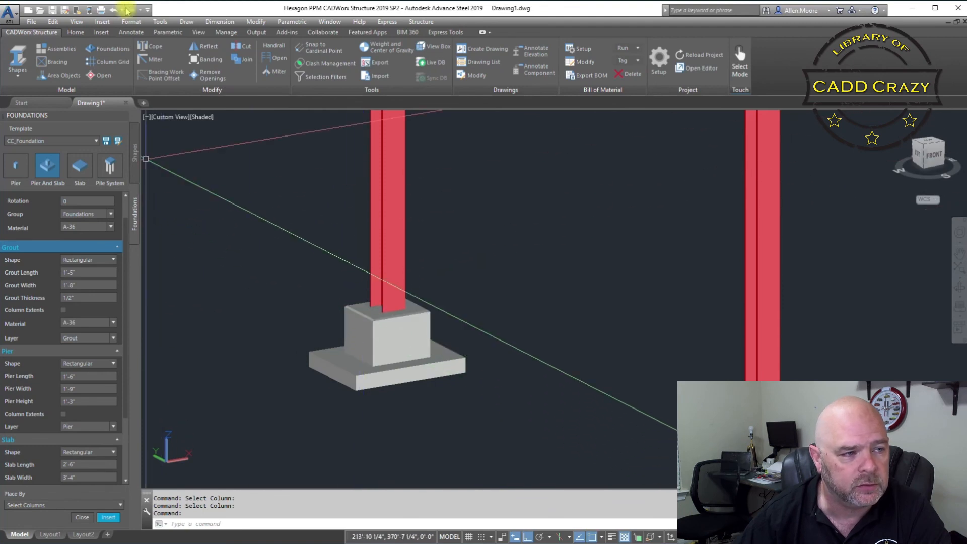
- Recolour the Grout layer to yellow from the layer list's Select Color dialog
{"action": "left_click", "coordinate": [75, 32]}
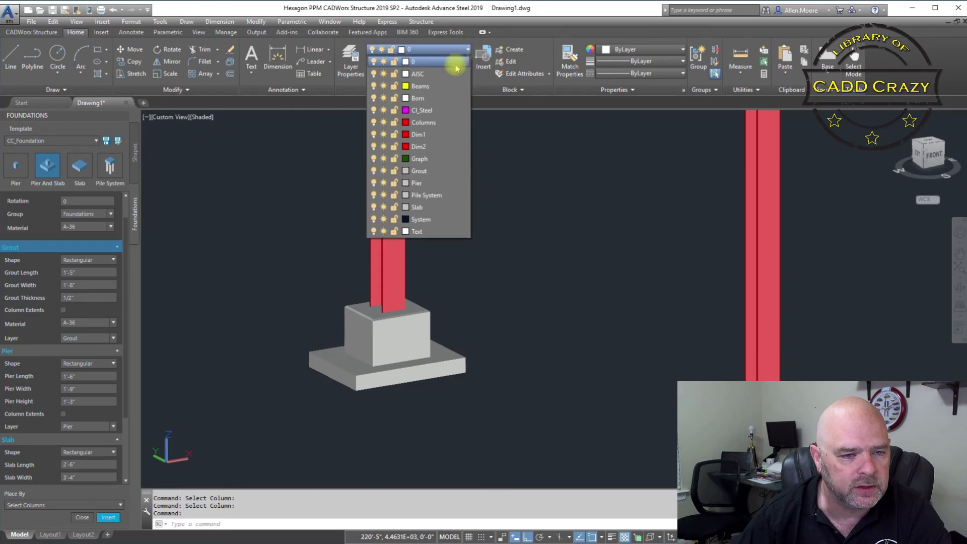
{"action": "mouse_move", "coordinate": [416, 208]}
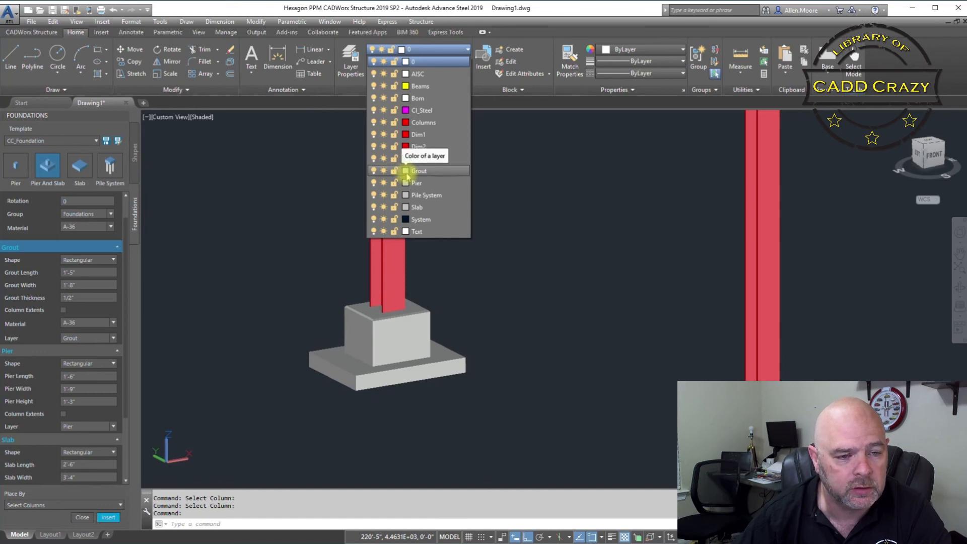
{"action": "left_click", "coordinate": [405, 170]}
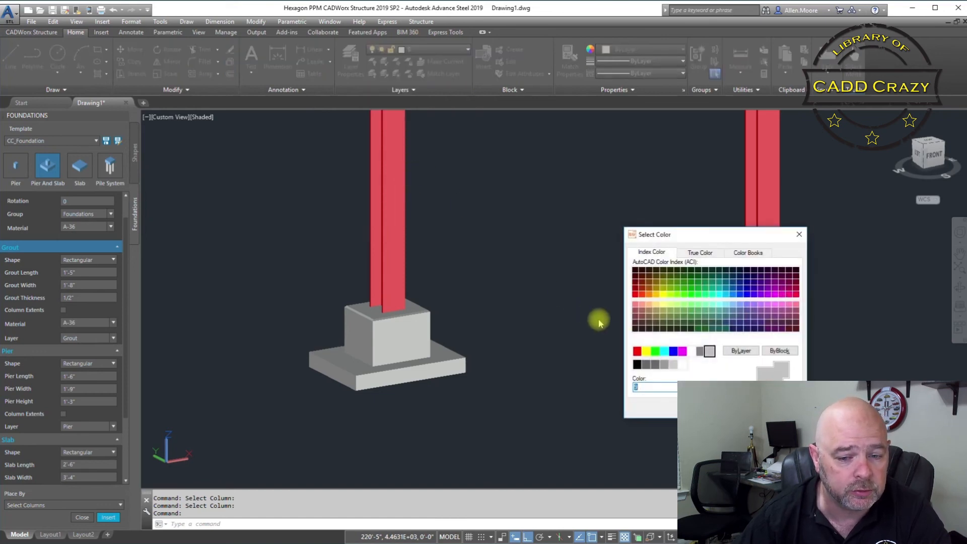
{"action": "left_click", "coordinate": [645, 350]}
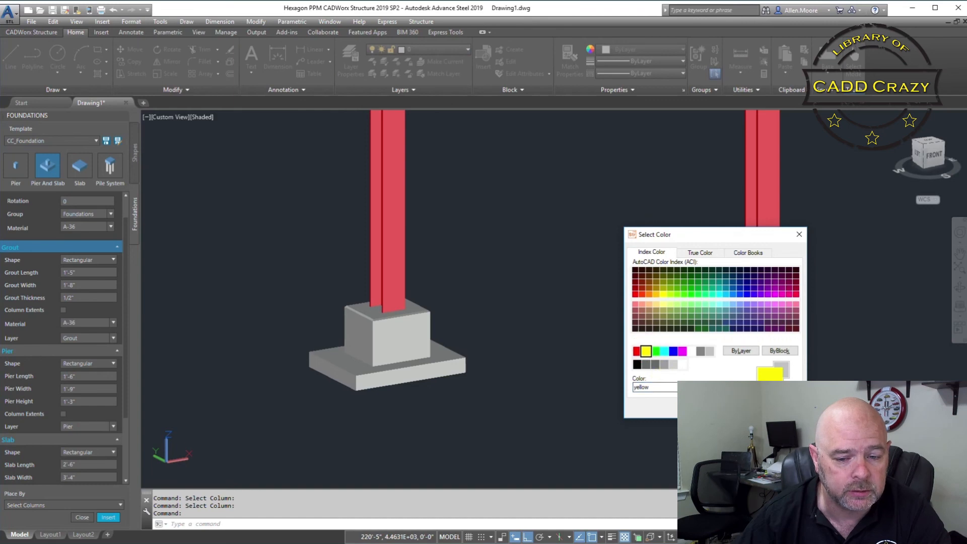